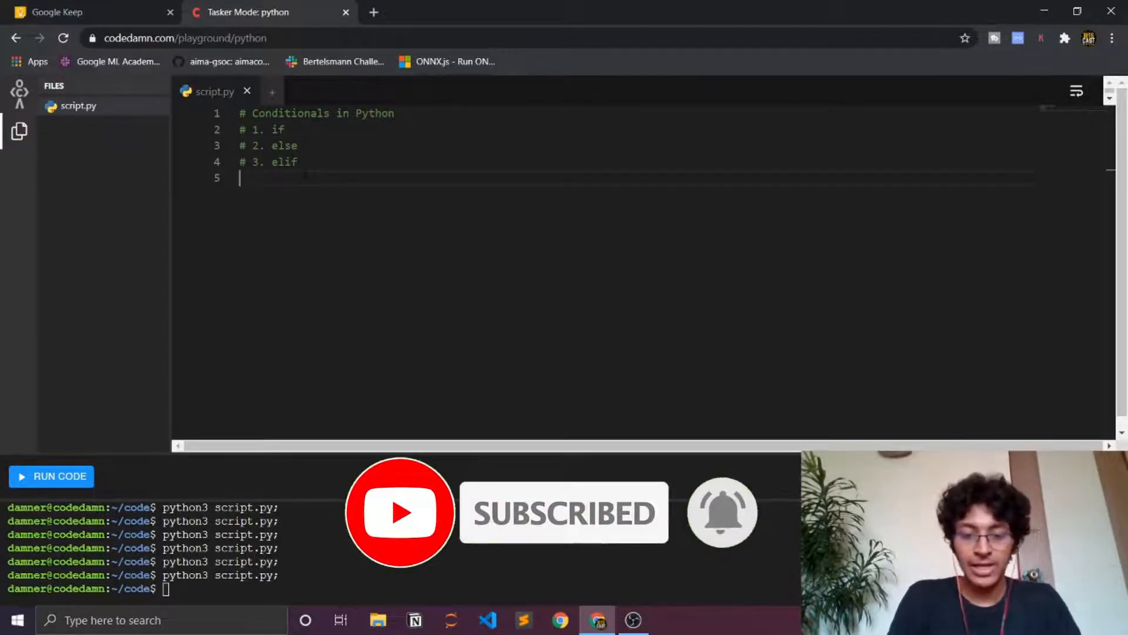
# Write 'if condition:' with an indented print("hi") body below the comments.
pyautogui.write('if')
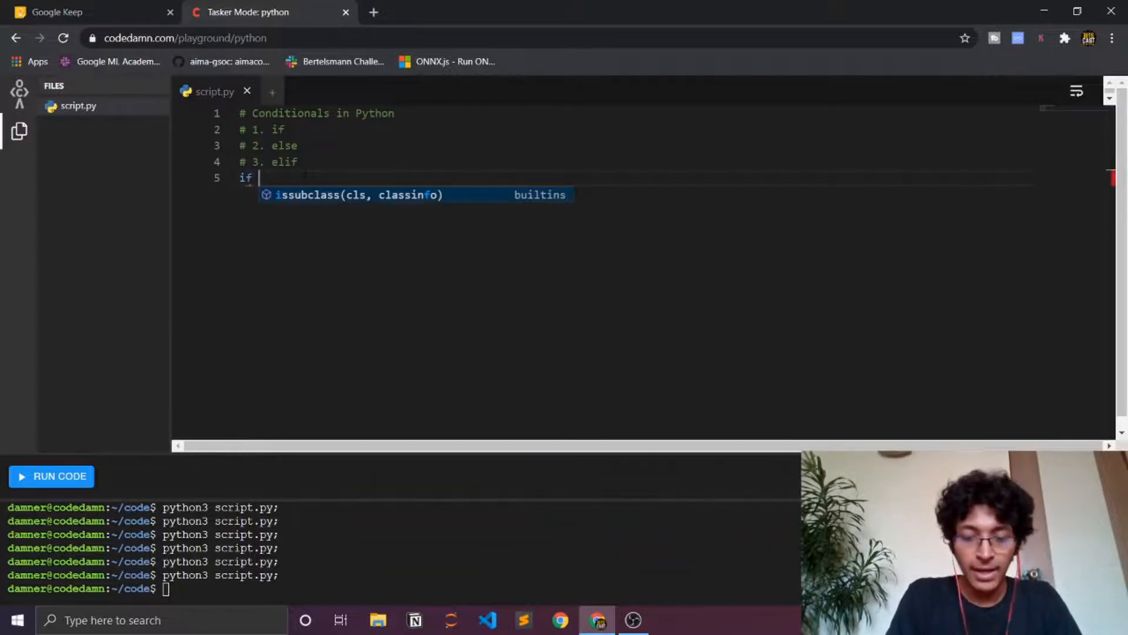
pyautogui.write('condition')
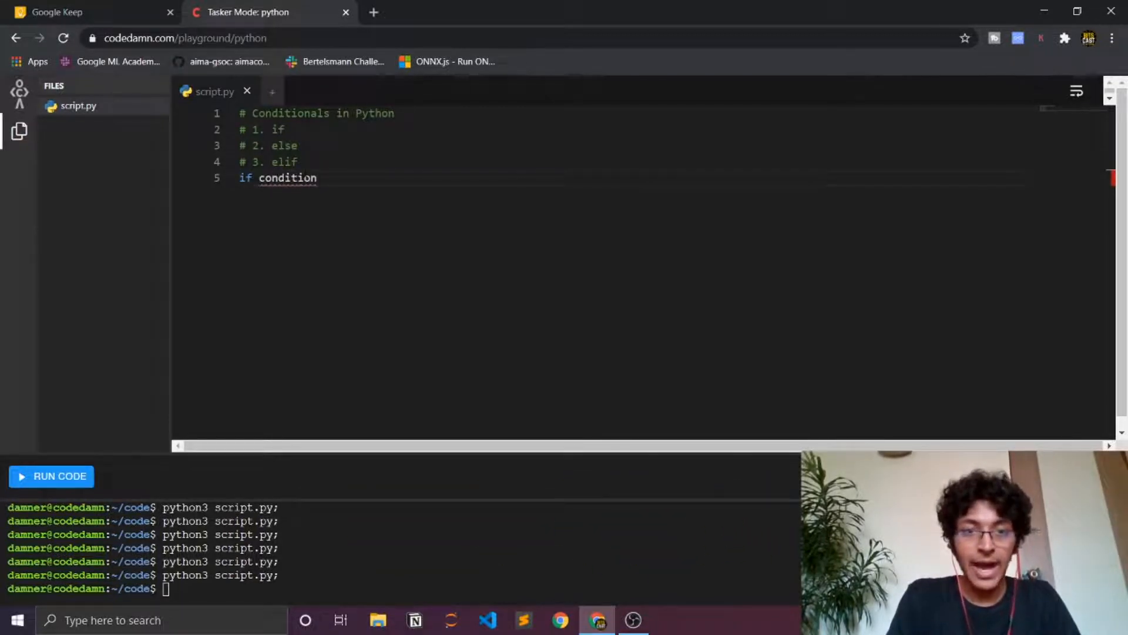
pyautogui.write(':')
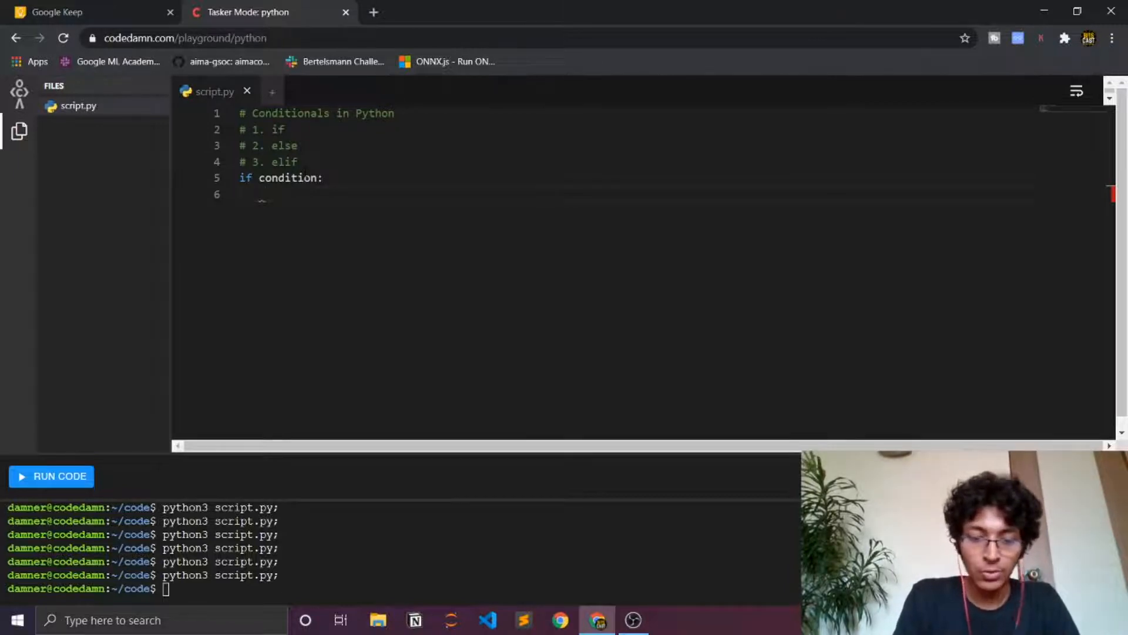
pyautogui.write('print("')
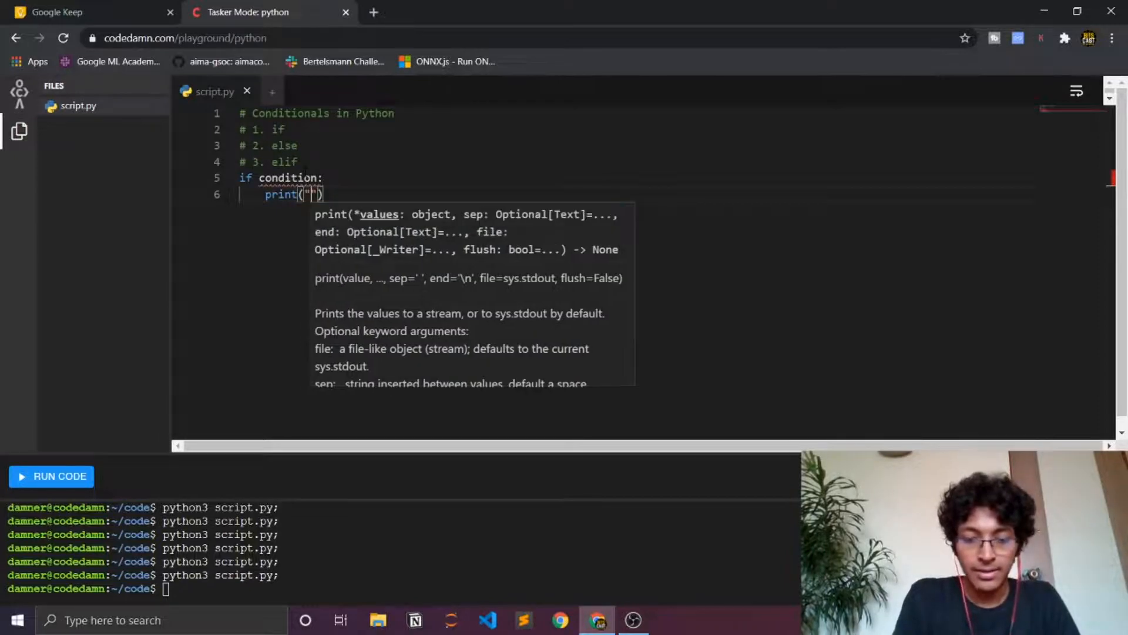
pyautogui.write('hi')
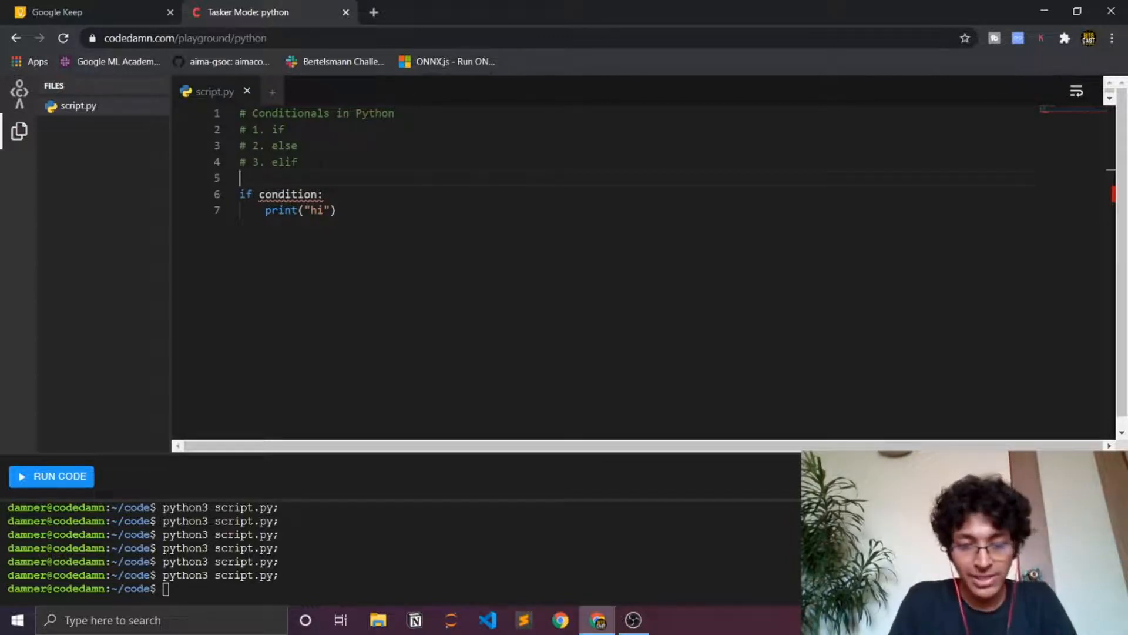
# Add 'x = 3' and replace the placeholder condition with 'x == 3'.
pyautogui.write('x = 3')
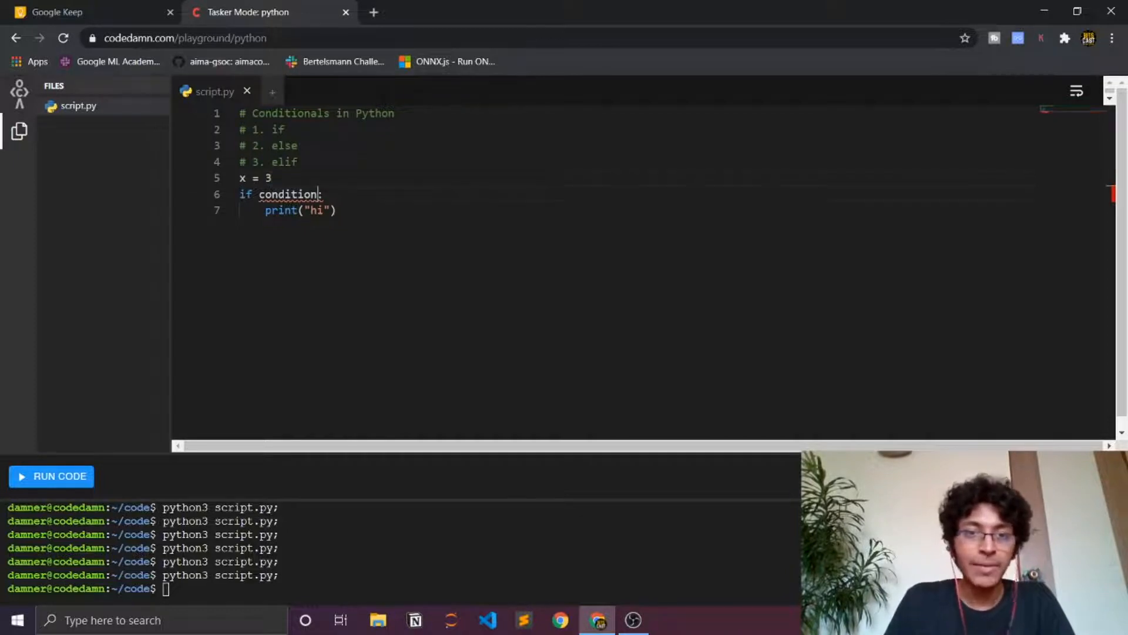
pyautogui.doubleClick(288, 194)
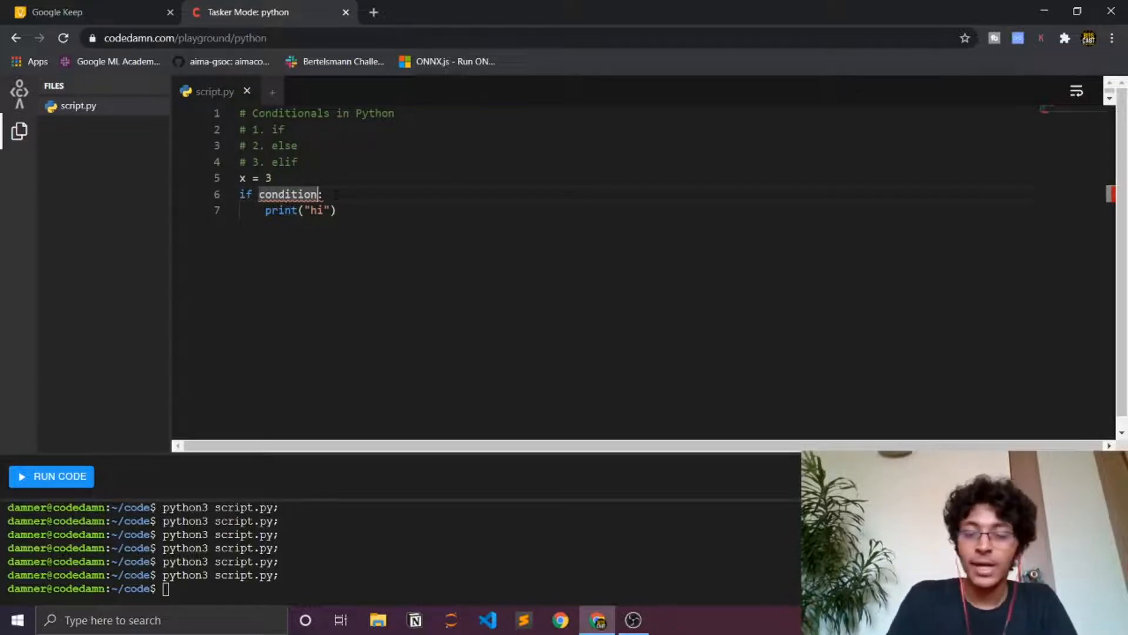
pyautogui.press('Backspace')
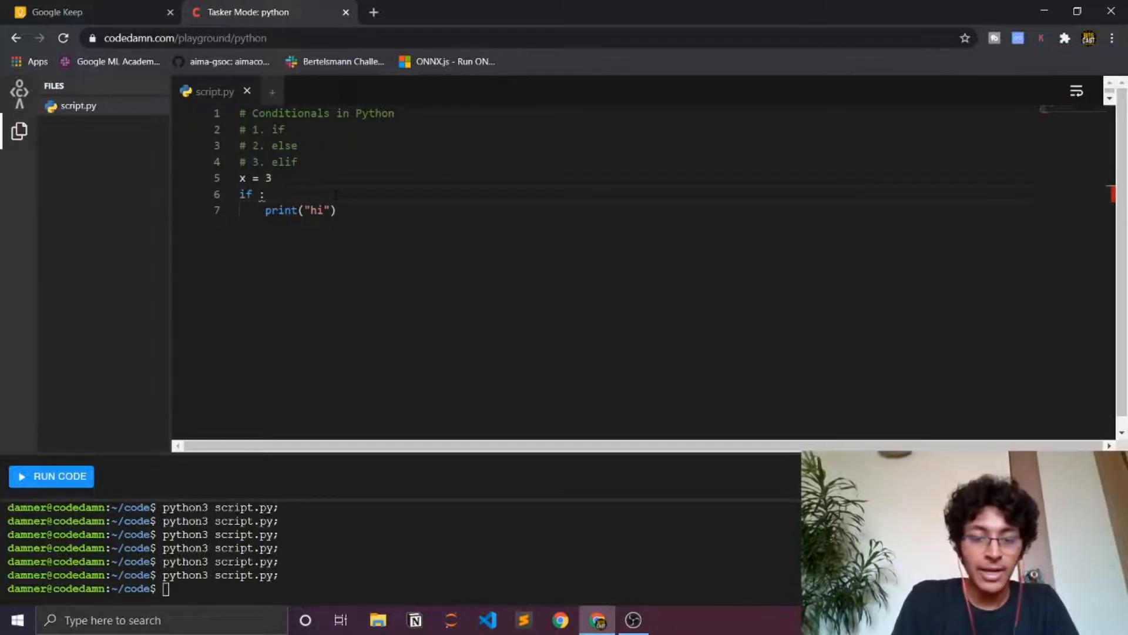
pyautogui.write('x ==')
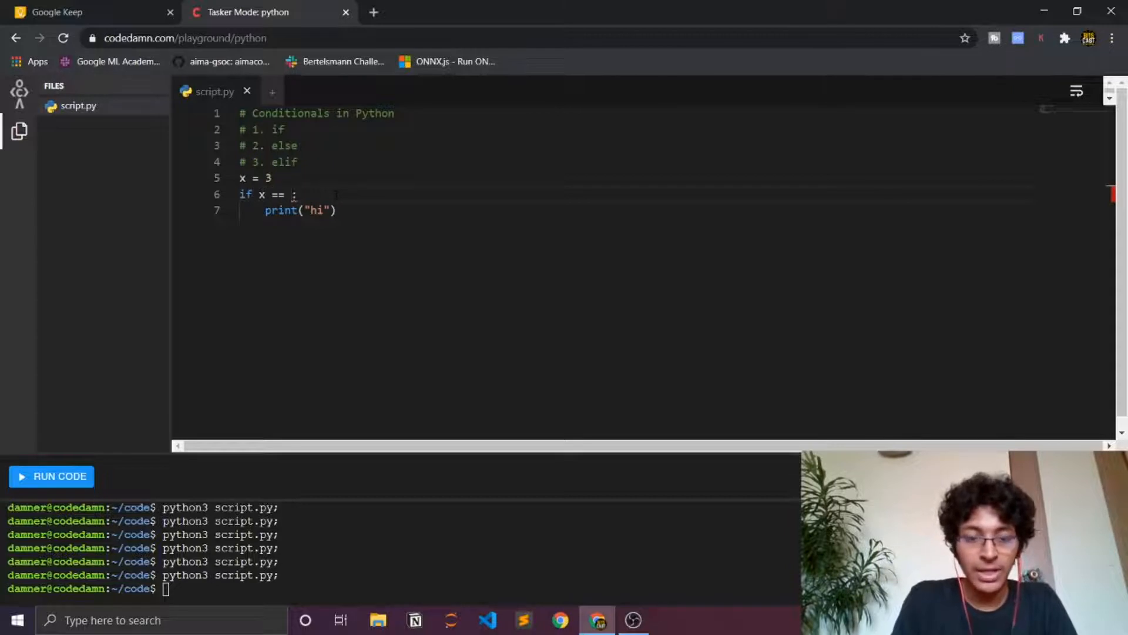
pyautogui.write('3')
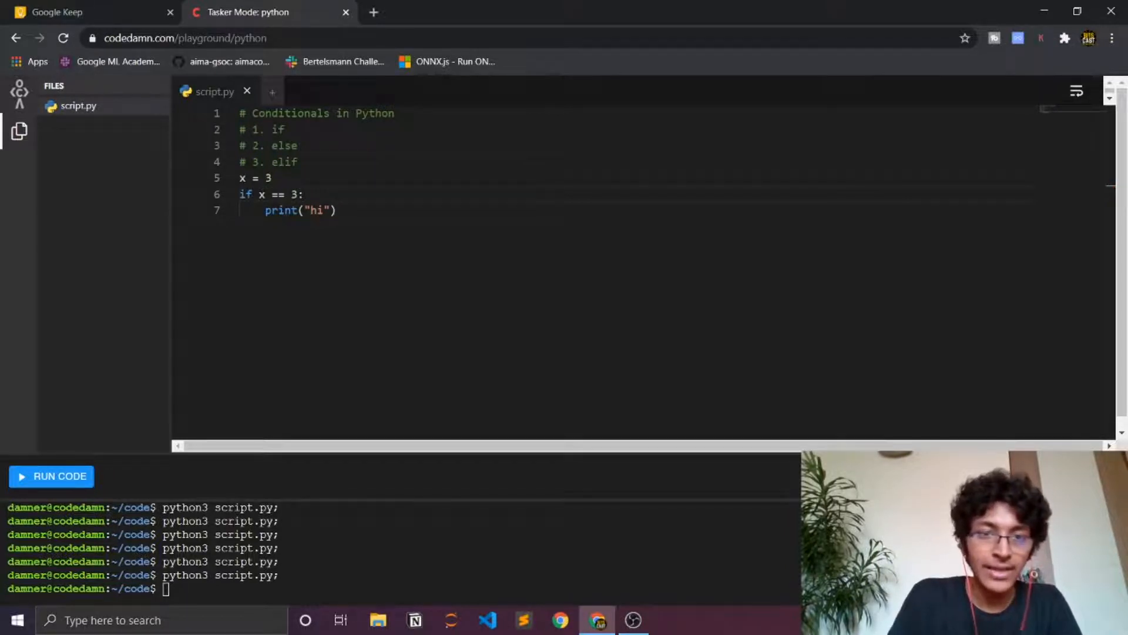
pyautogui.doubleClick(276, 194)
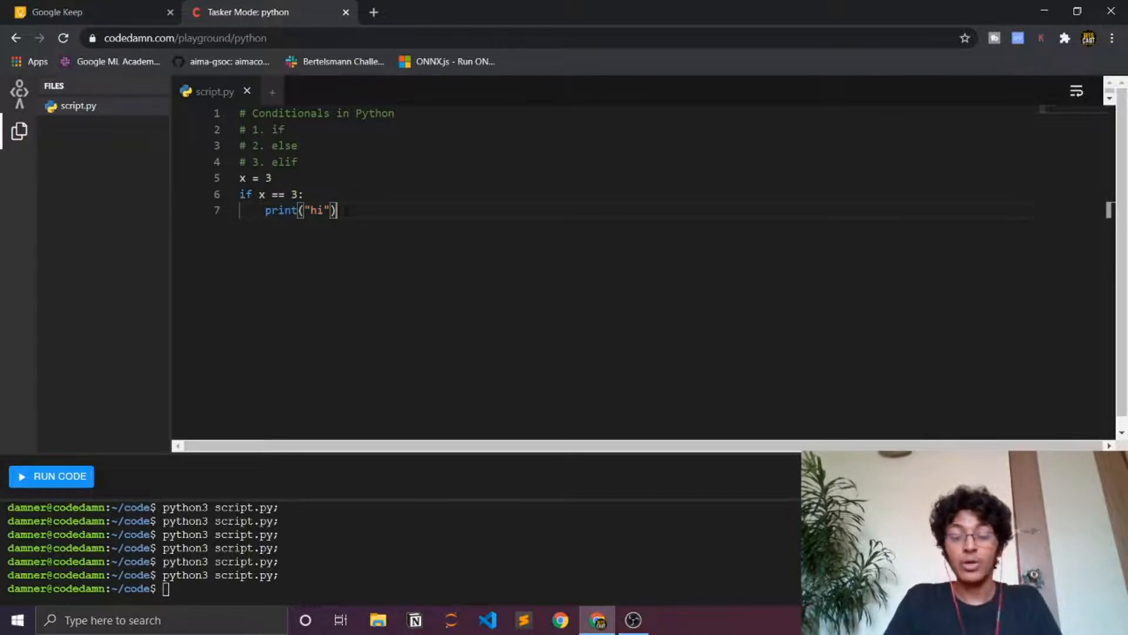
# Run script.py so the terminal prints hi.
pyautogui.click(51, 477)
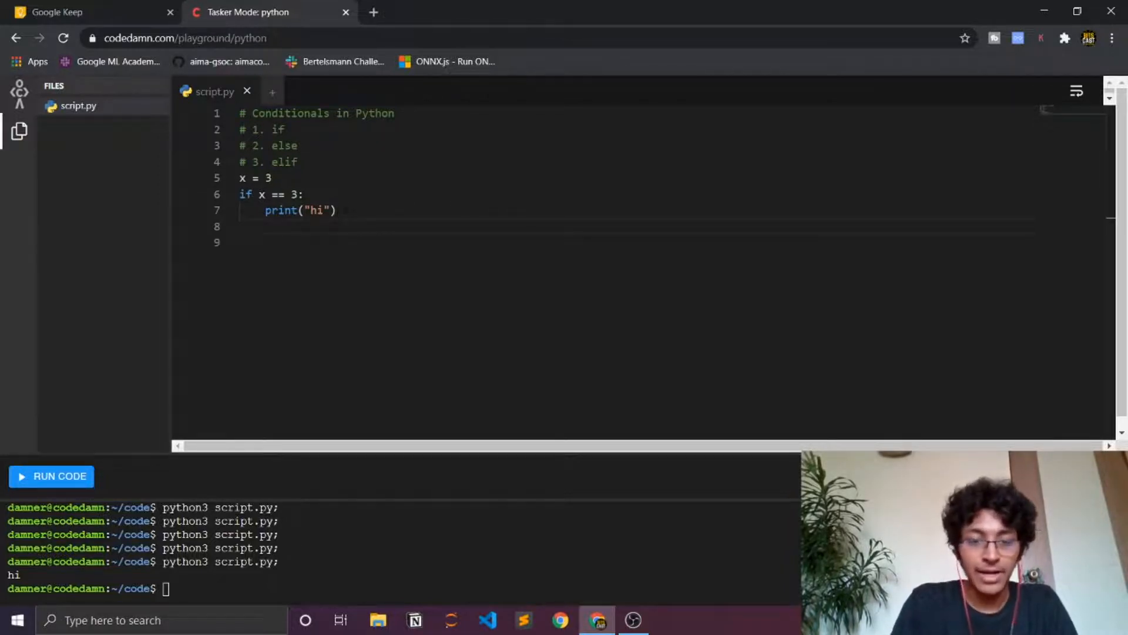
# Change x to 56 and add an 'else:' branch with print("nothing").
pyautogui.write('else')
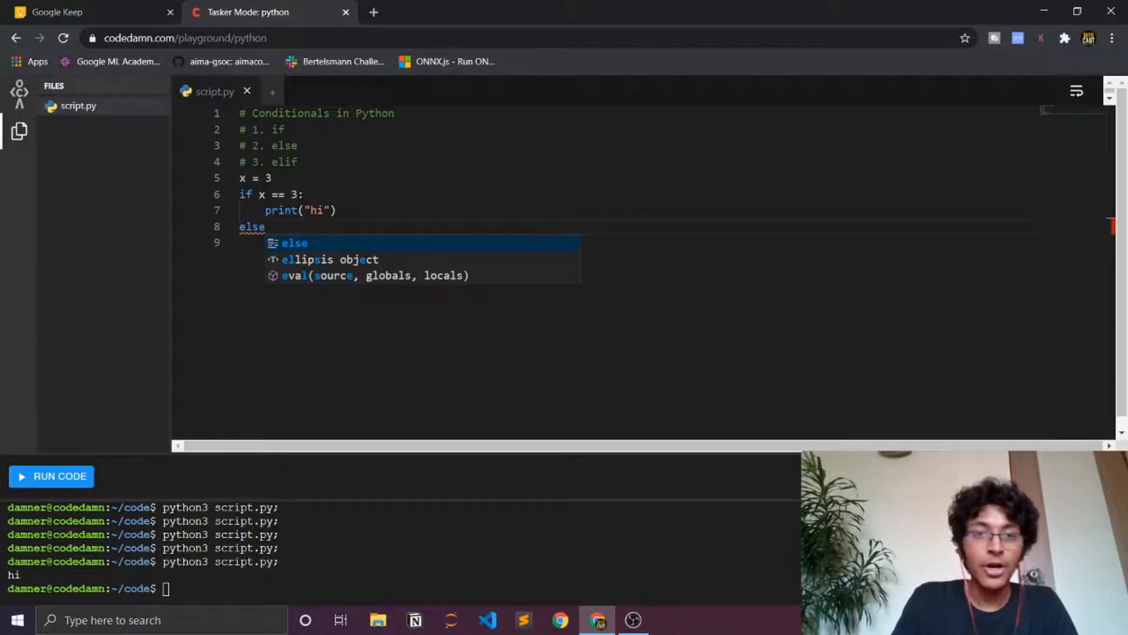
pyautogui.press('Escape')
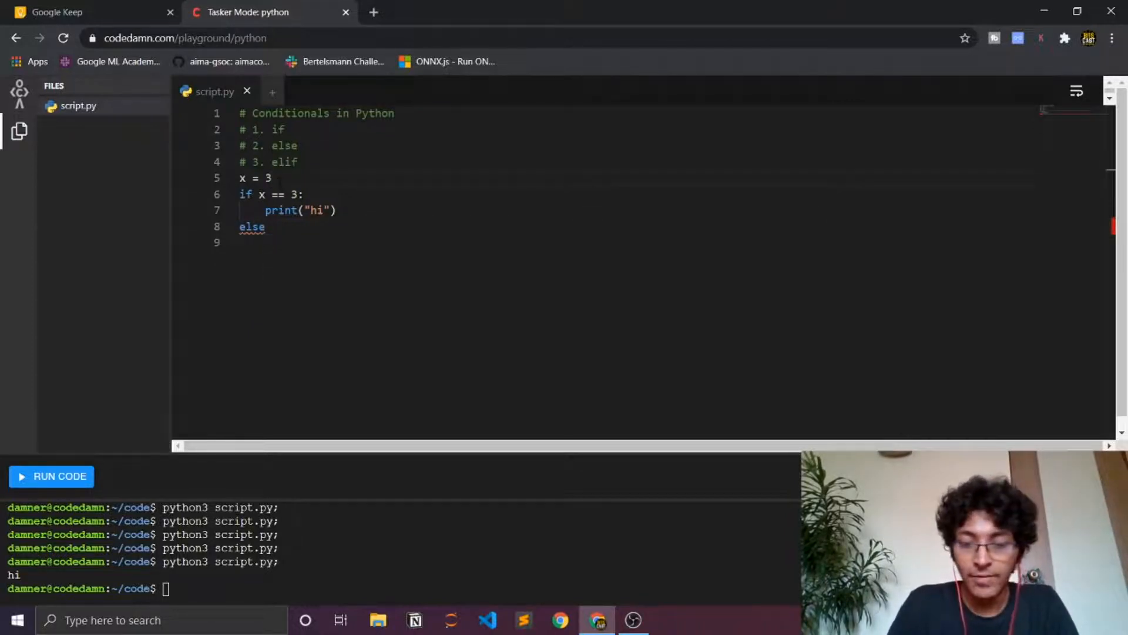
pyautogui.write('56')
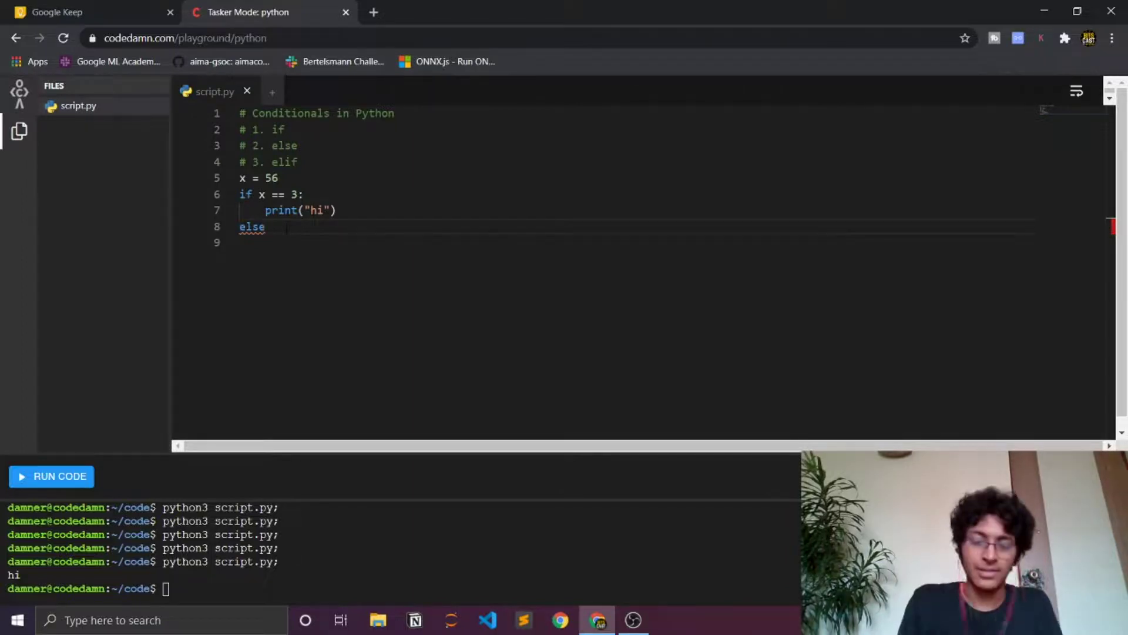
pyautogui.write(':')
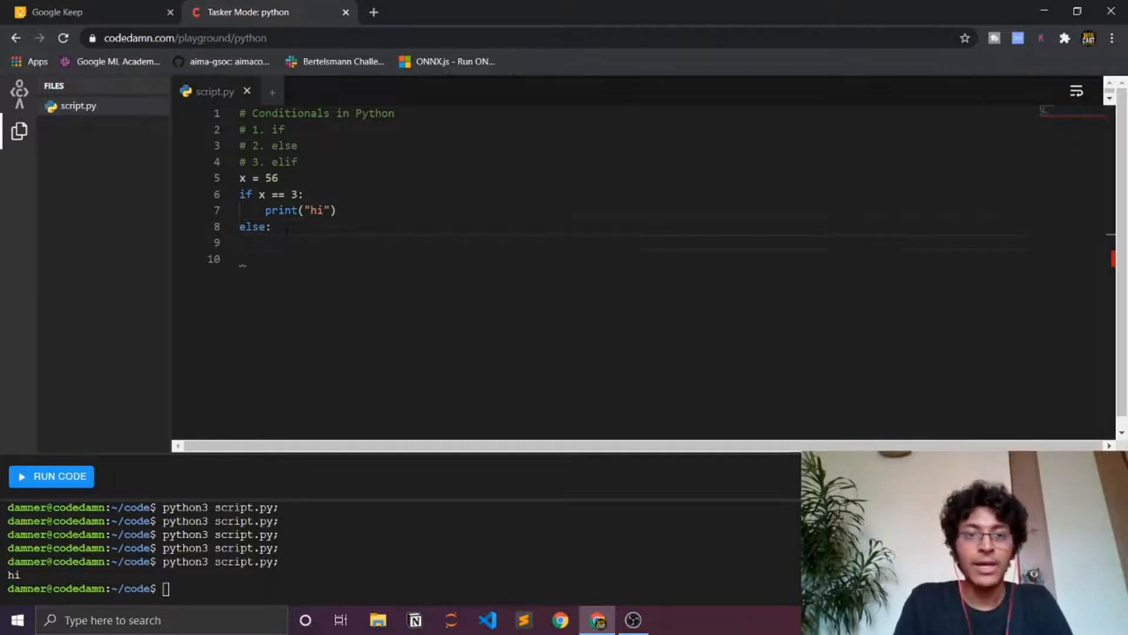
pyautogui.write('print')
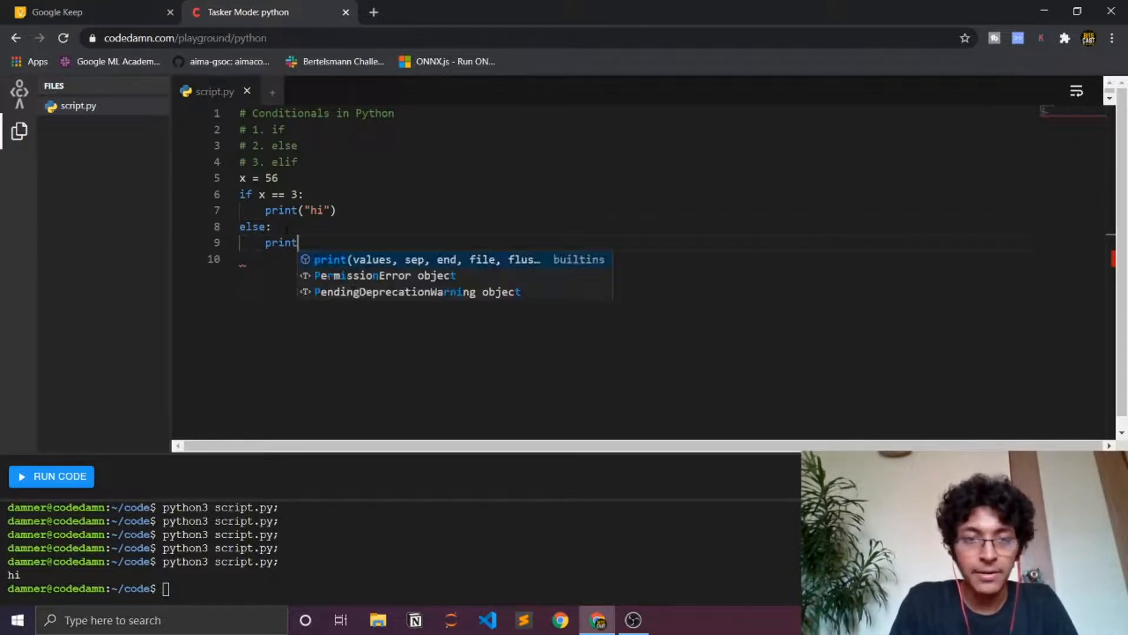
pyautogui.write('("no")')
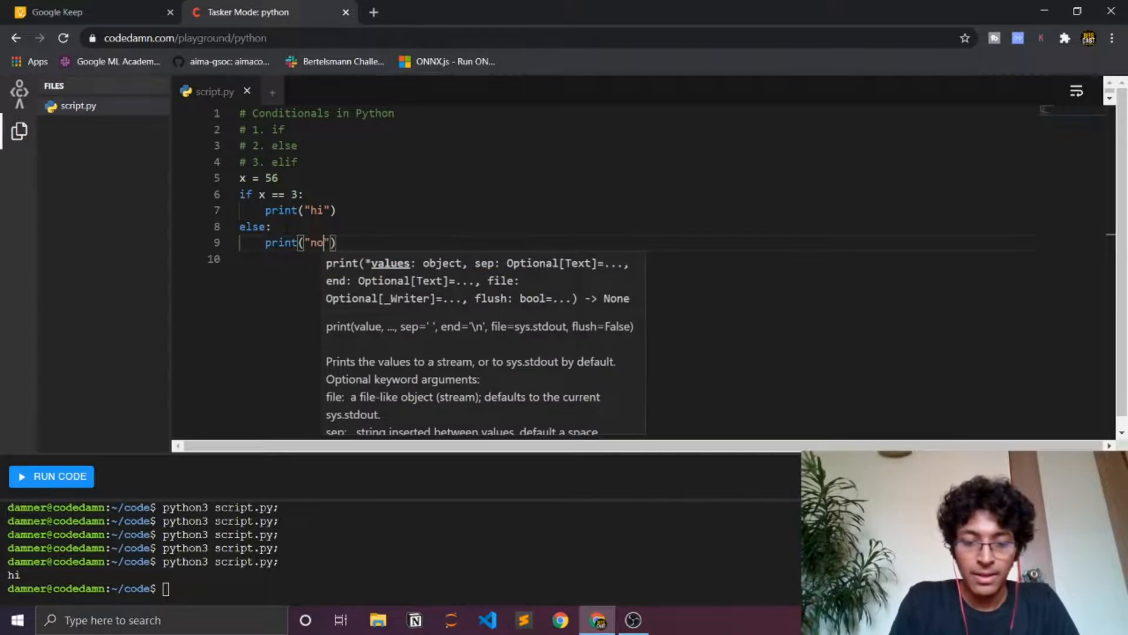
pyautogui.write('thing')
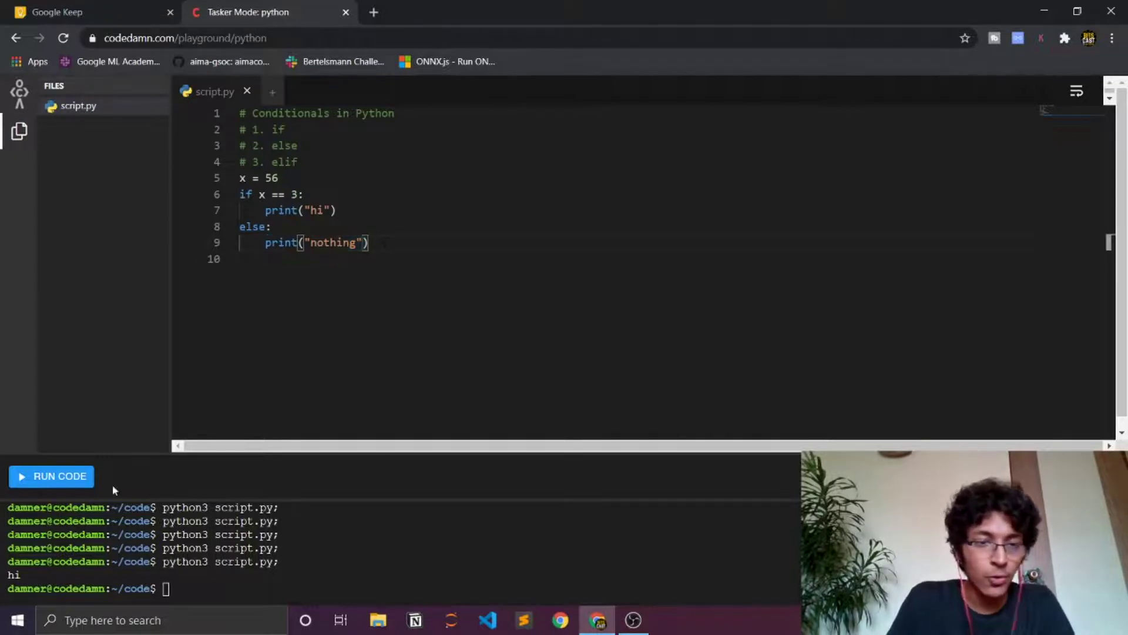
# Run the script so the terminal prints nothing, then fold and unfold the if block while reviewing it.
pyautogui.click(51, 476)
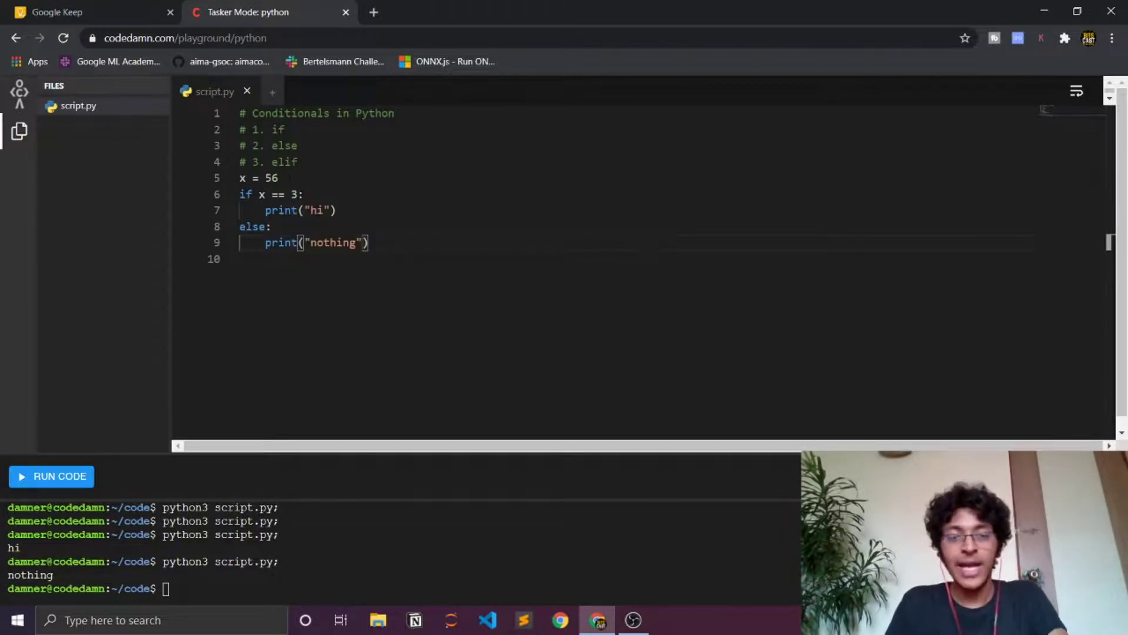
pyautogui.click(296, 194)
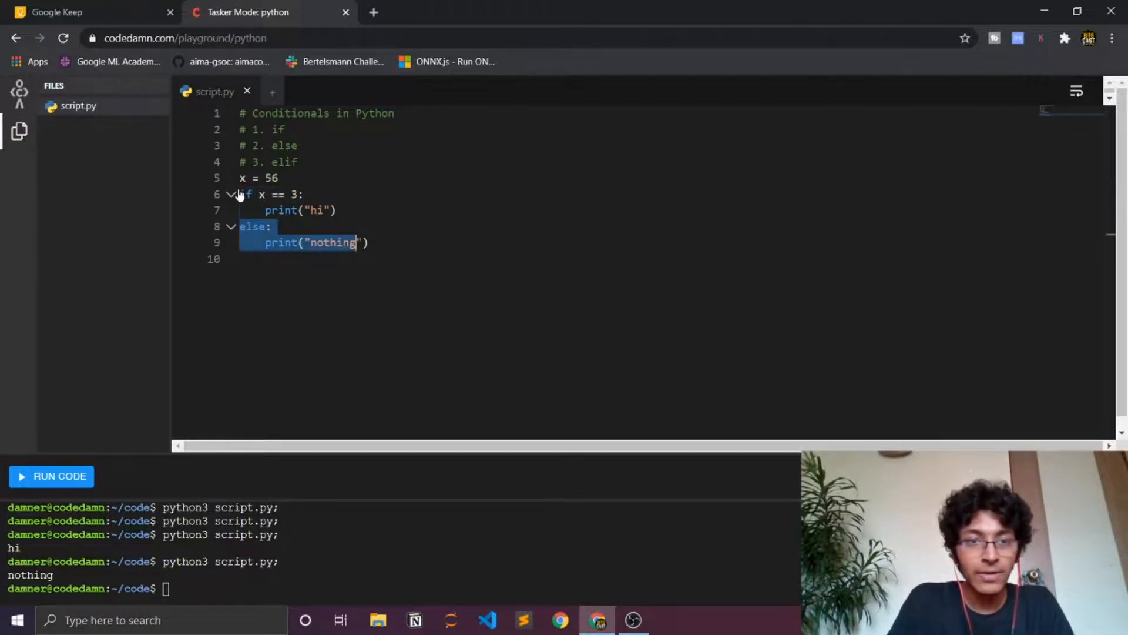
pyautogui.click(231, 194)
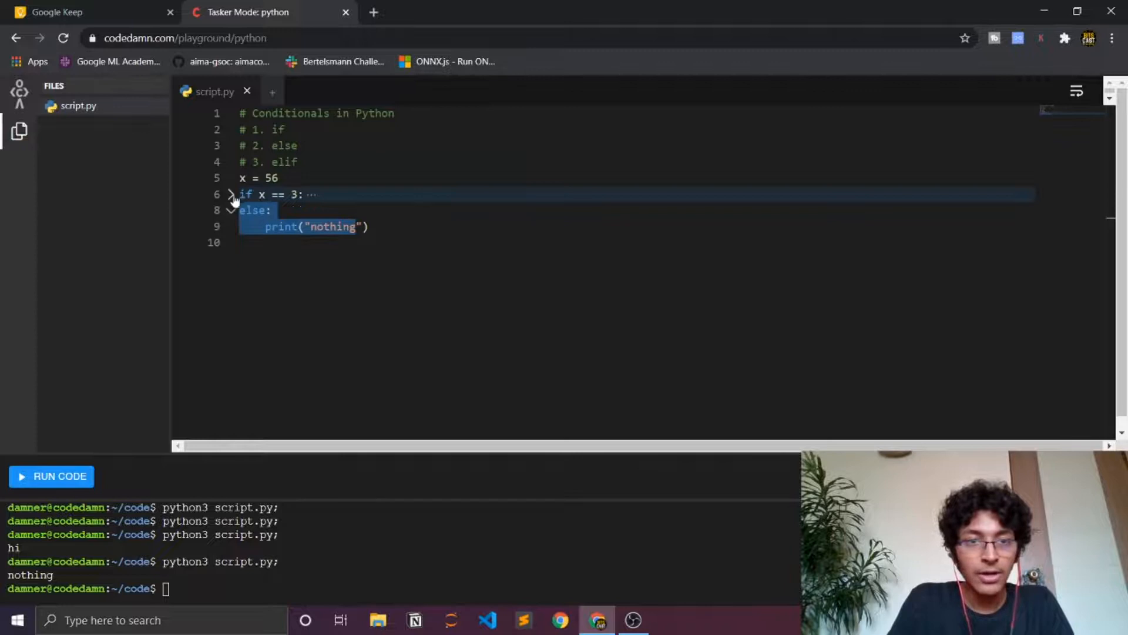
pyautogui.click(232, 193)
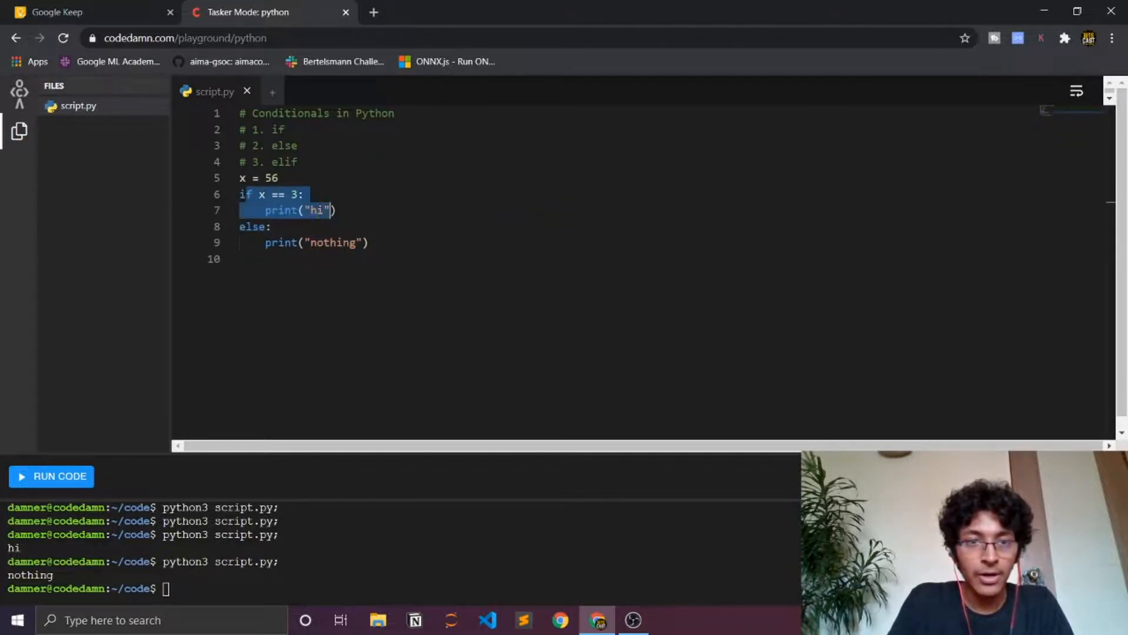
pyautogui.click(336, 211)
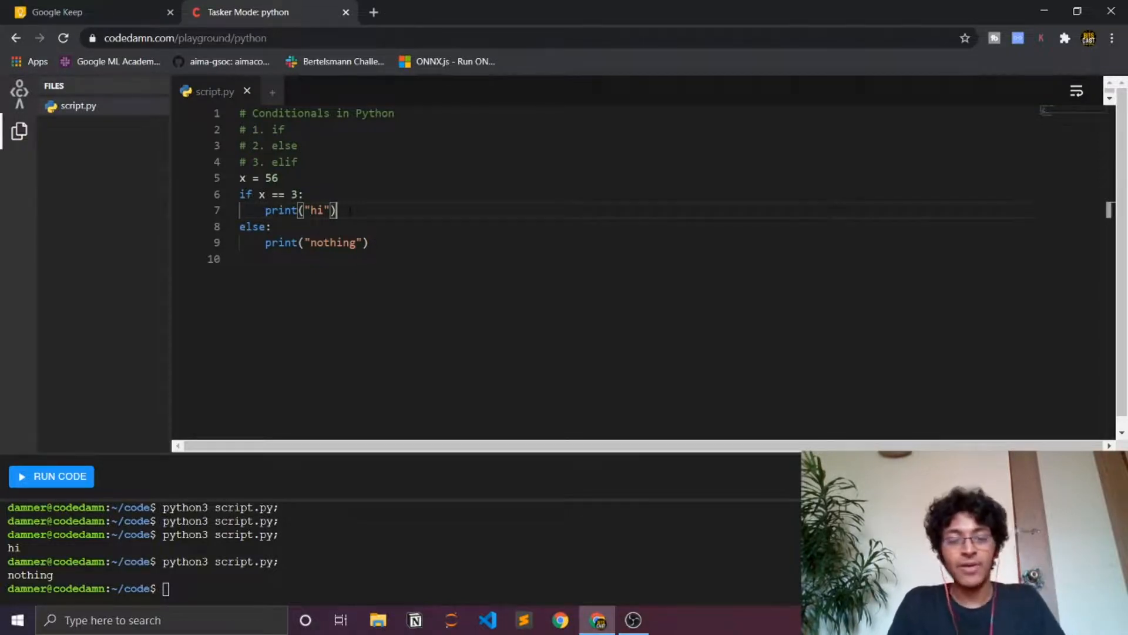
# Insert 'elif x == 56:' with print("Yay!!") between the if and else branches.
pyautogui.press('Enter')
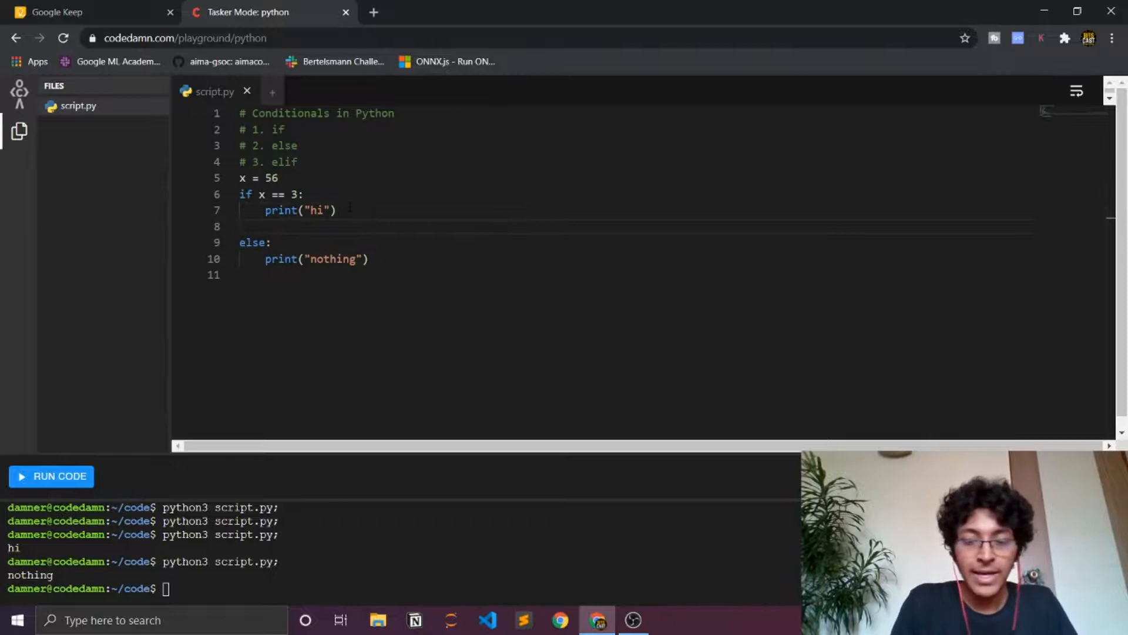
pyautogui.write('eli')
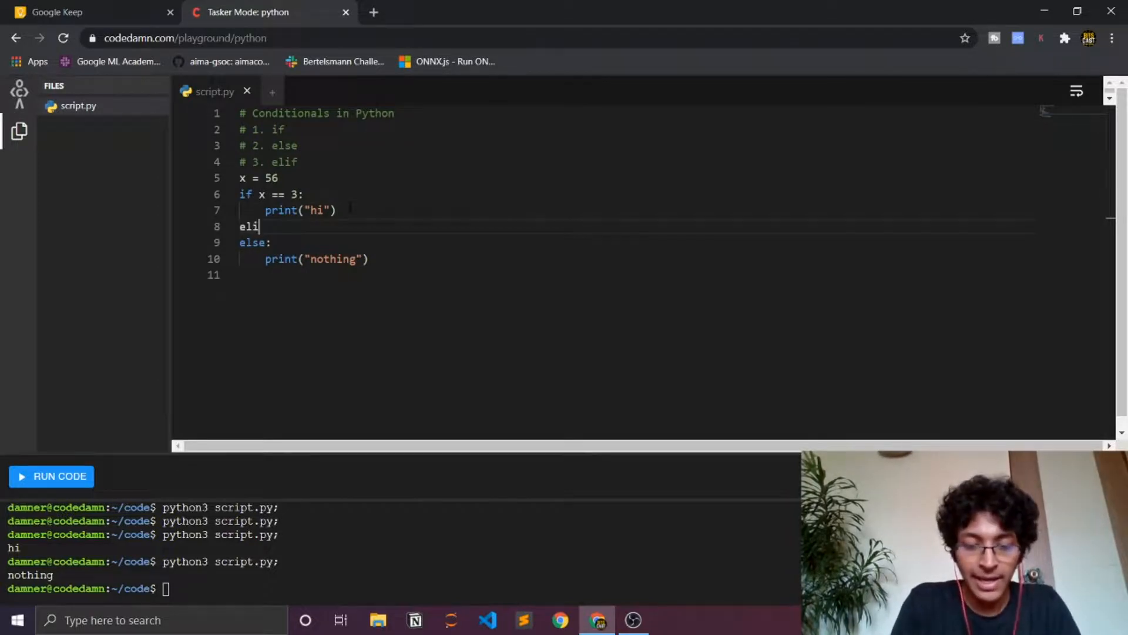
pyautogui.write('f')
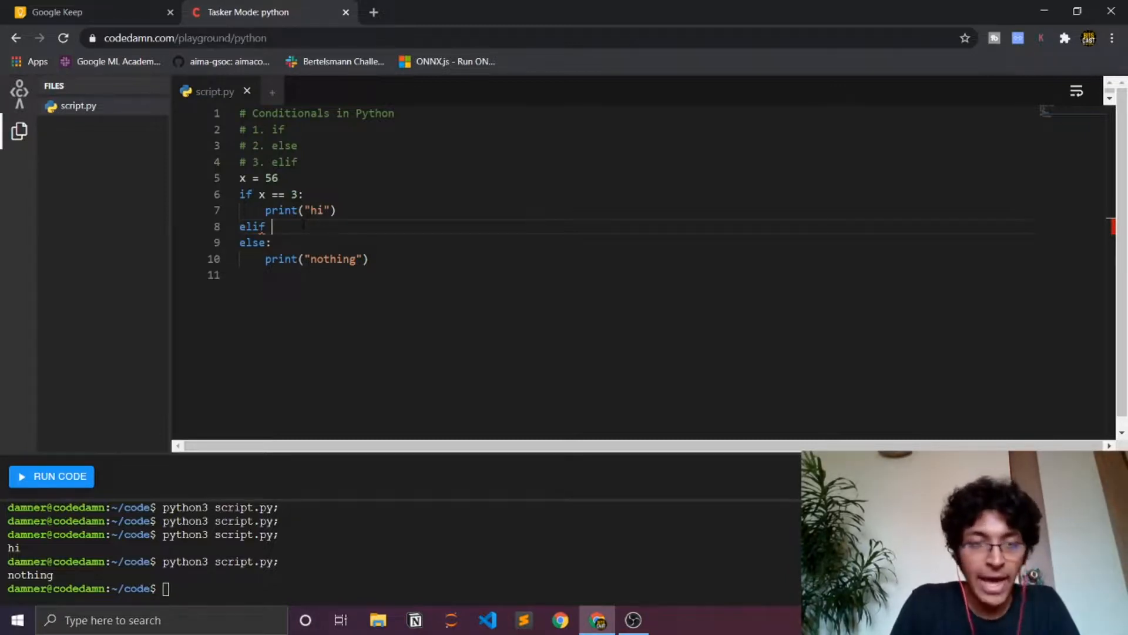
pyautogui.write('x')
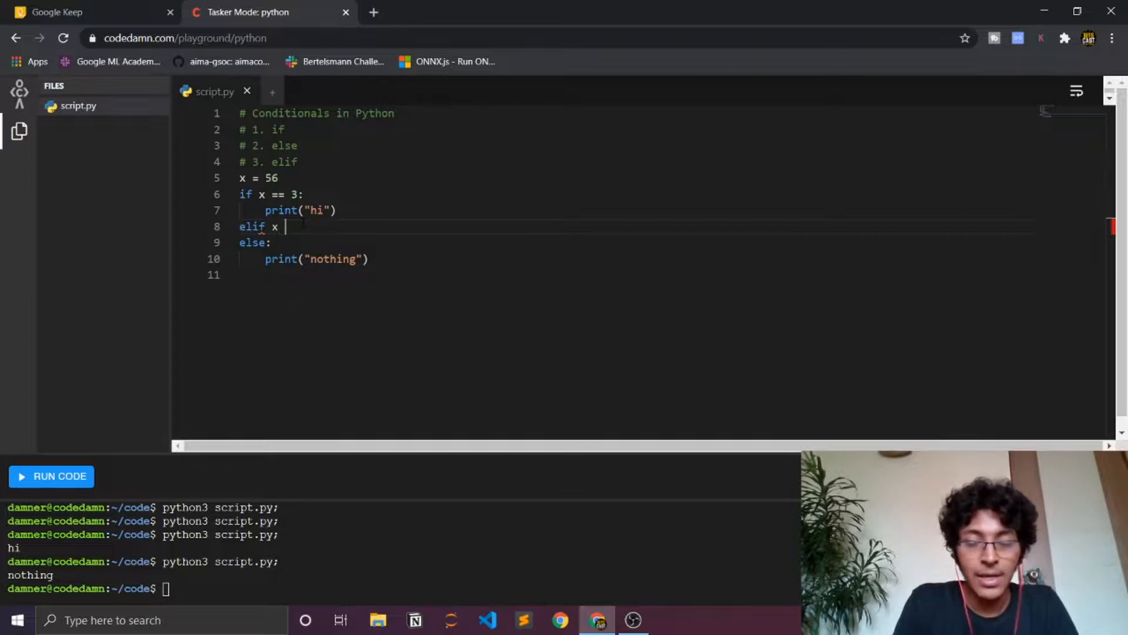
pyautogui.write('== 56:')
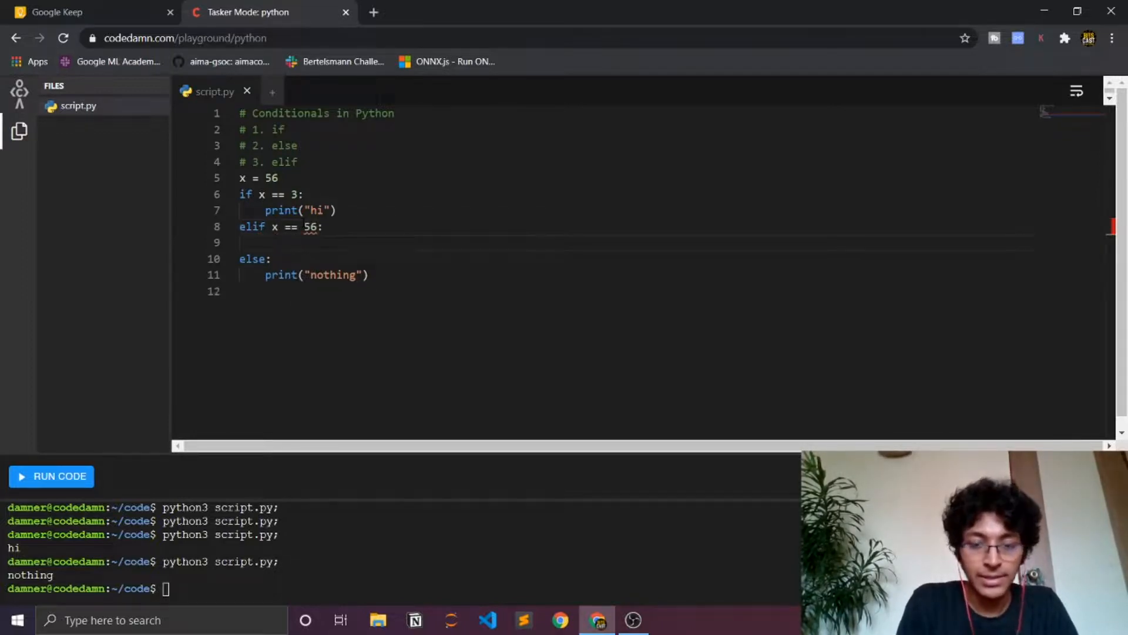
pyautogui.write('print()')
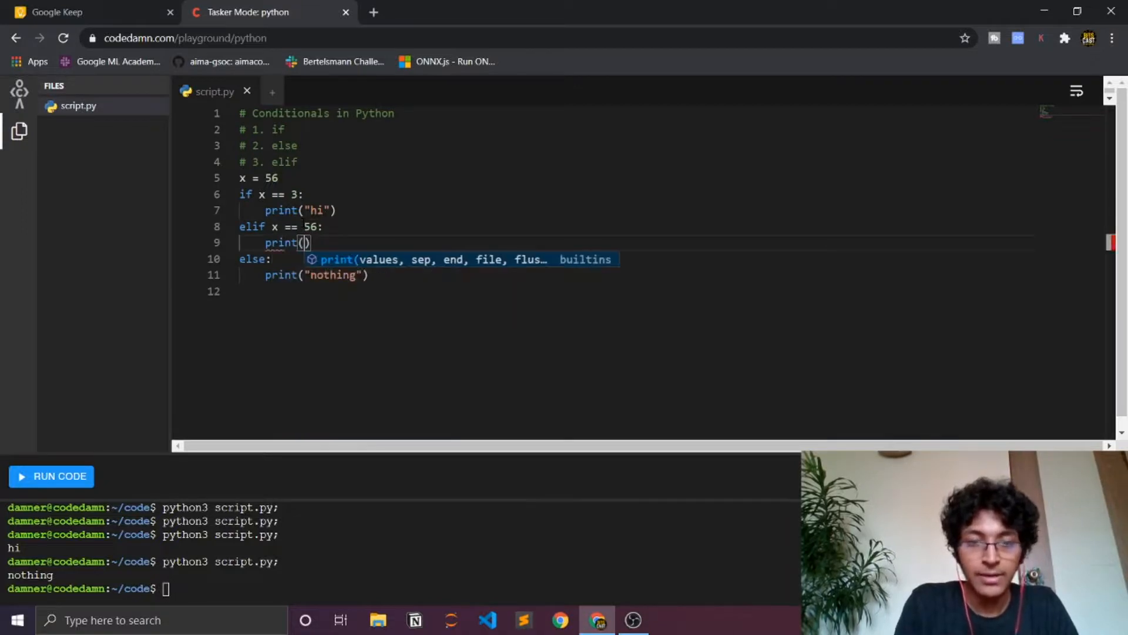
pyautogui.write('"Ya"')
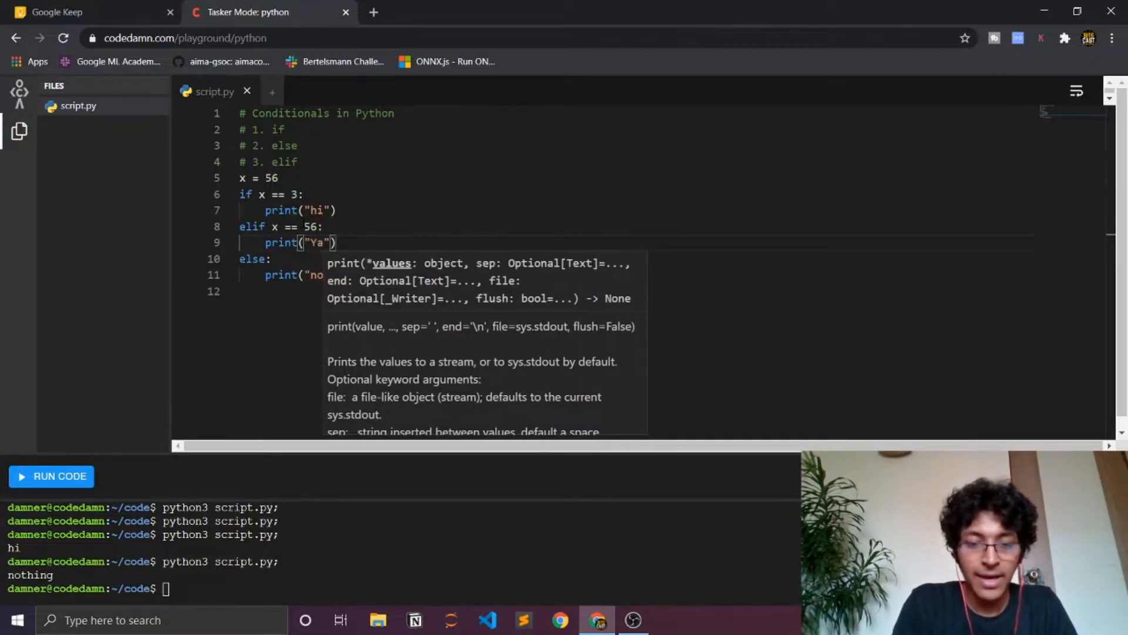
pyautogui.write('y!!')
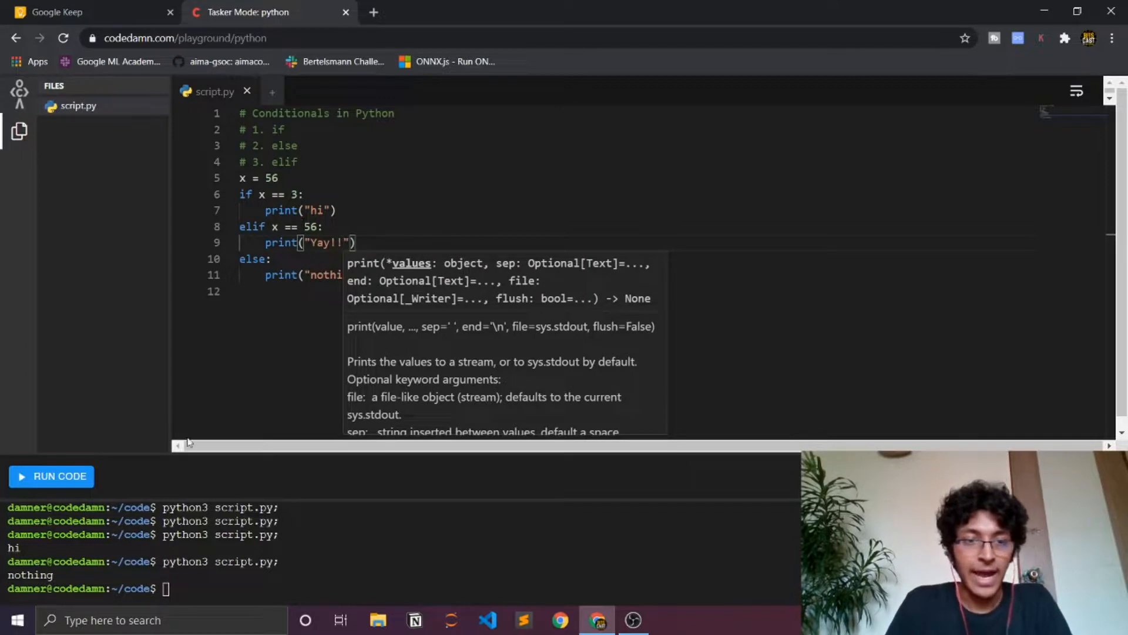
# Run the script so the terminal prints Yay!!, then open a blank line below print("hi").
pyautogui.click(59, 476)
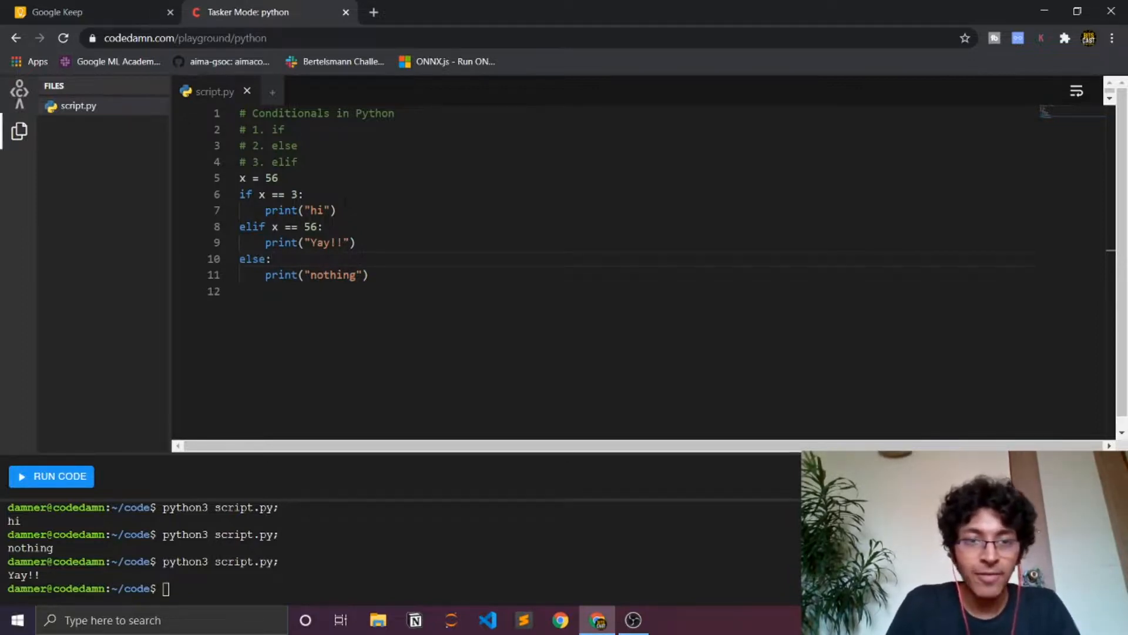
pyautogui.press('Enter')
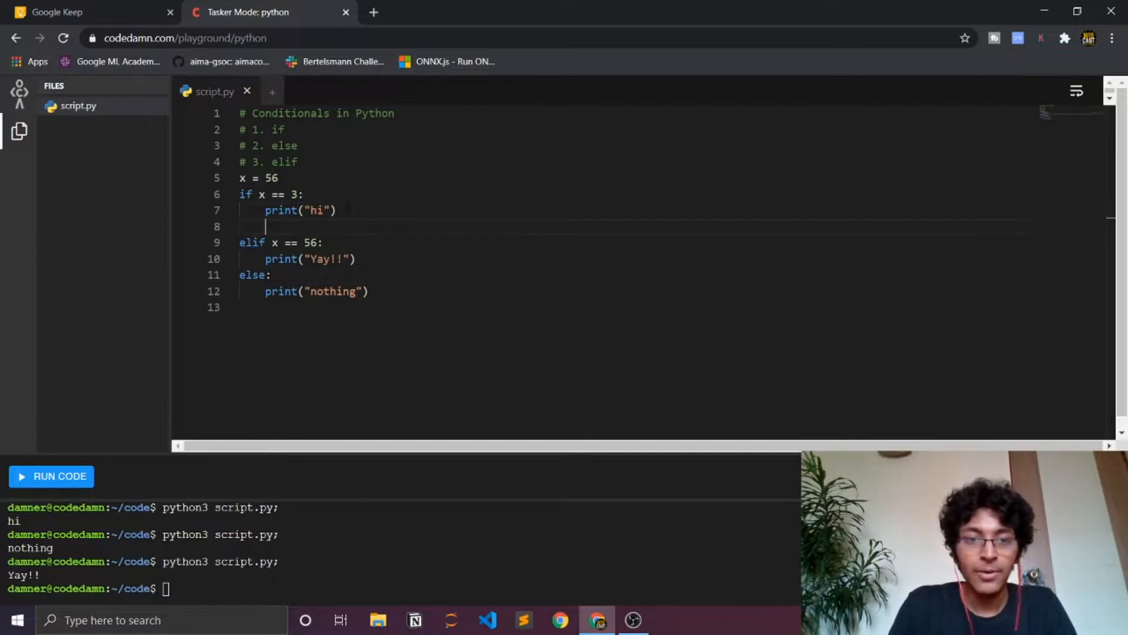
# Start a bare 'elif' on the new line and remove the empty last line.
pyautogui.write('elif')
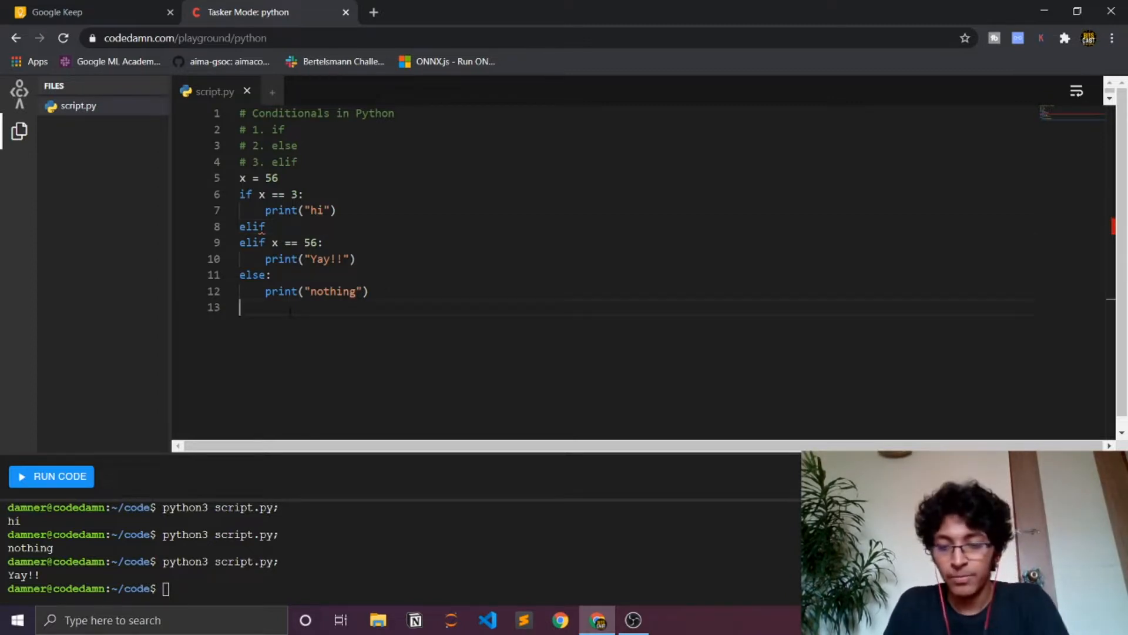
pyautogui.press('Backspace')
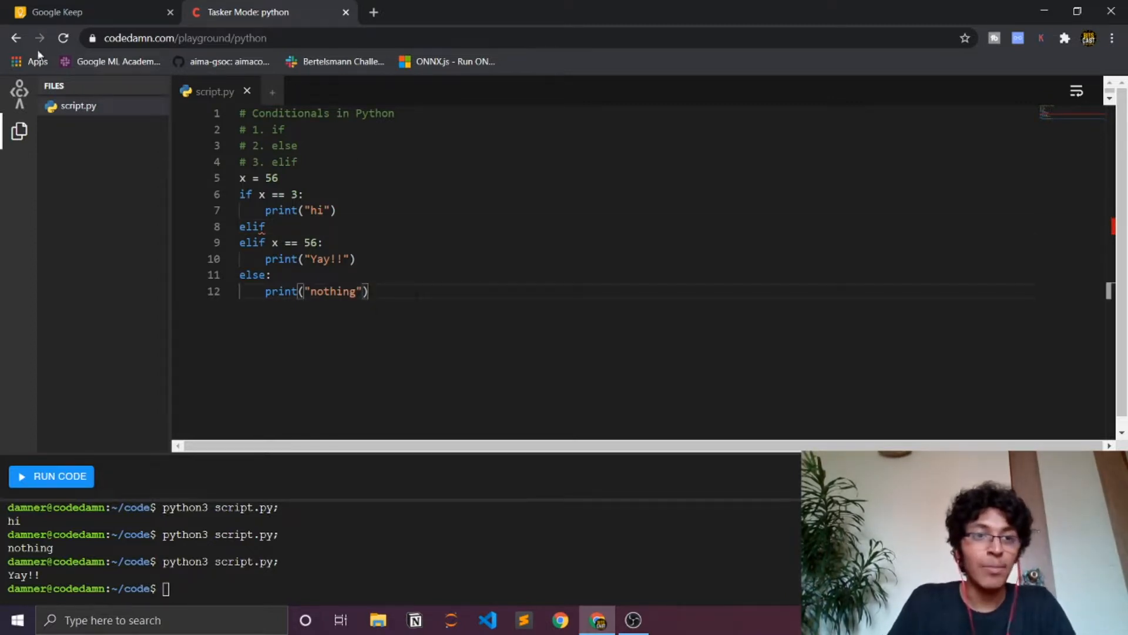